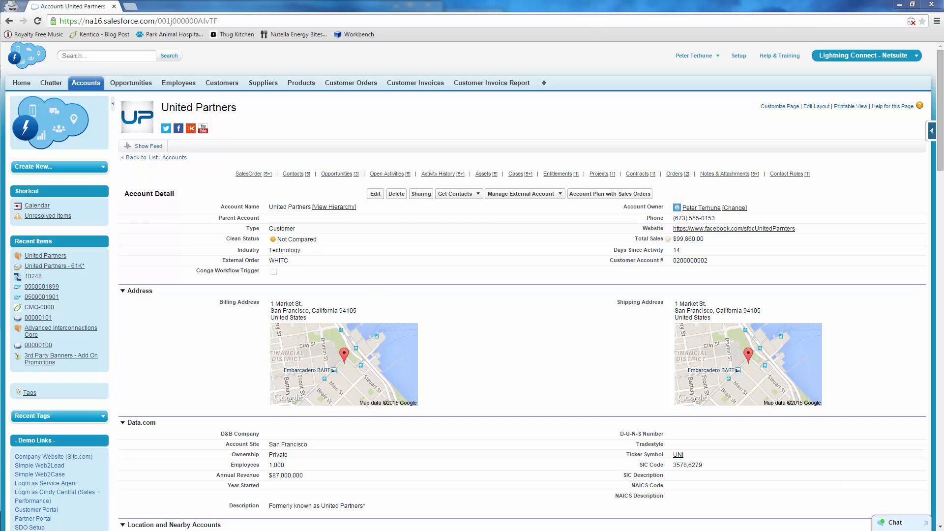
Step: Launch the Account Plan with Sales Orders action from the United Partners account record
{"action": "left_click", "coordinate": [609, 194]}
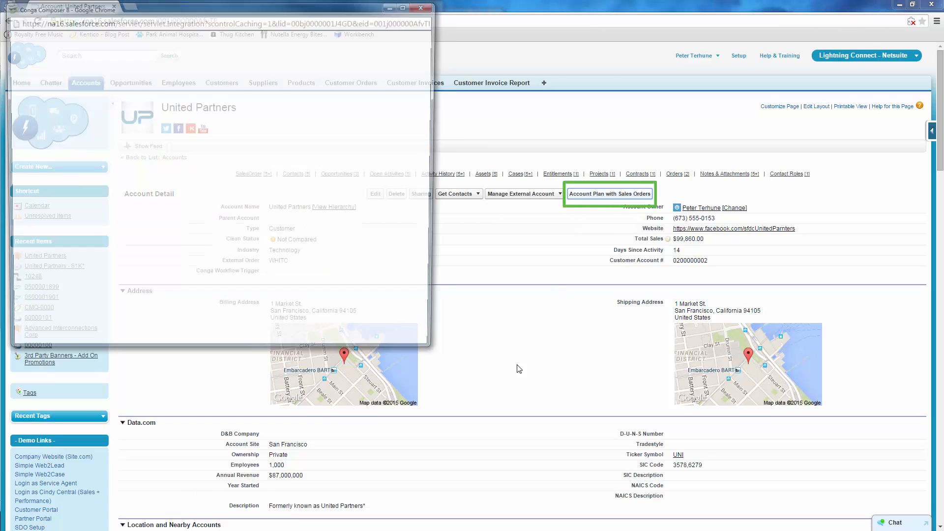
Step: Merge the Account Summary template to Adobe PDF and download it for United Partners
{"action": "left_click", "coordinate": [609, 193]}
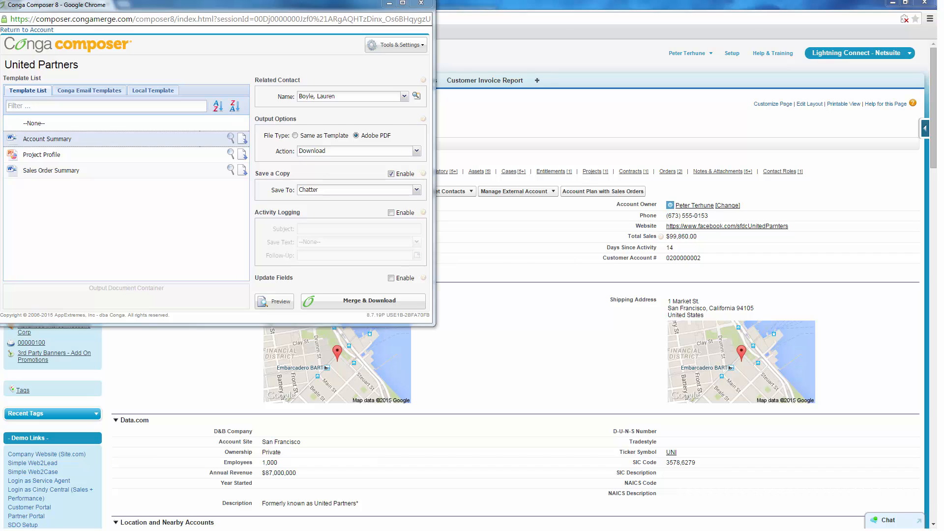
{"action": "mouse_move", "coordinate": [170, 139]}
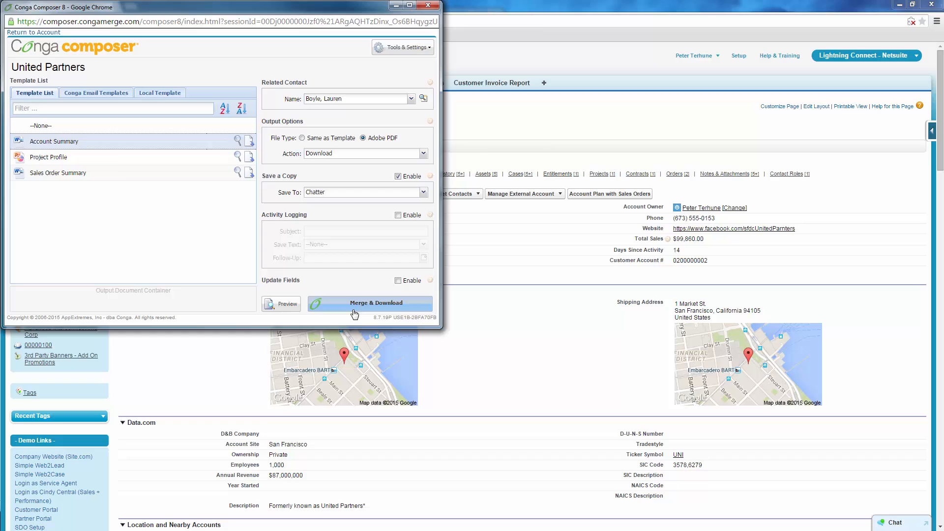
{"action": "left_click", "coordinate": [370, 303]}
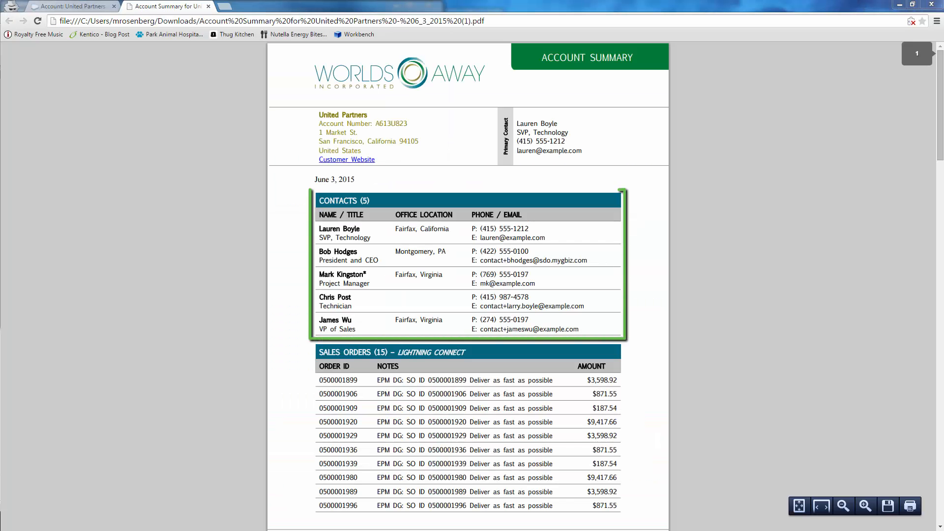
Step: Scroll through the PDF's contacts, sales orders, cases and opportunities sections
{"action": "scroll", "scroll_direction": "down", "scroll_amount": 3}
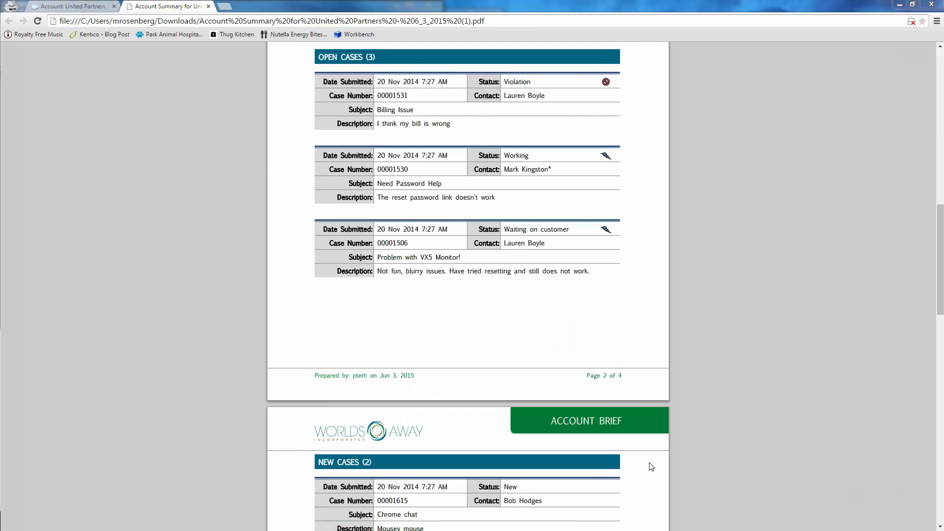
{"action": "scroll", "scroll_direction": "down", "scroll_amount": 3}
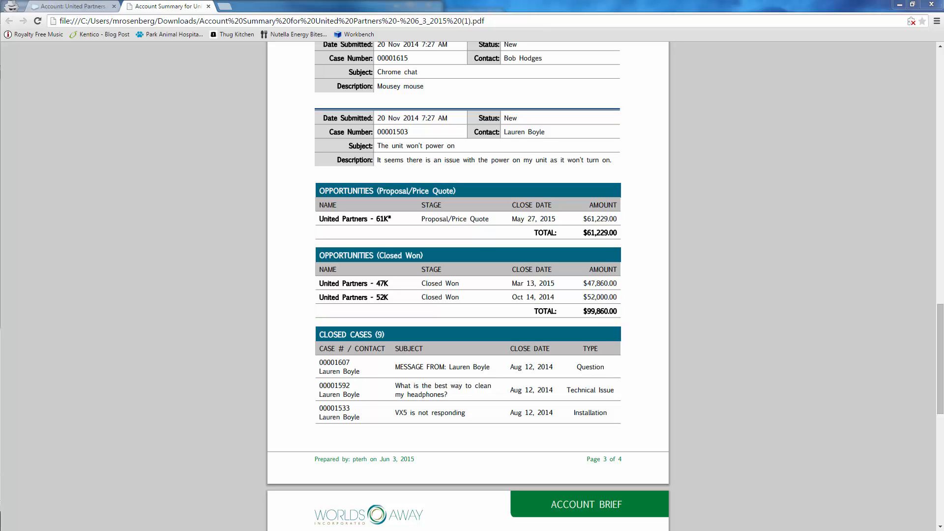
{"action": "scroll", "scroll_direction": "up", "scroll_amount": 3}
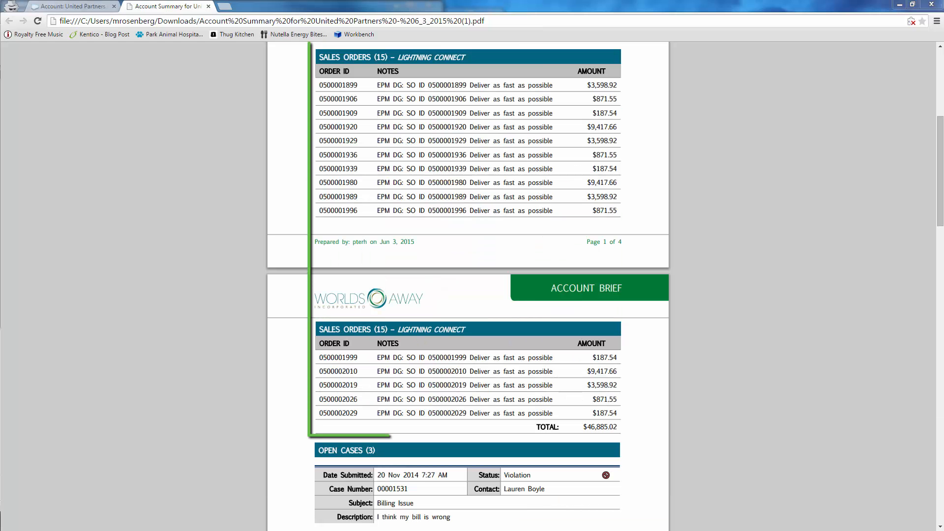